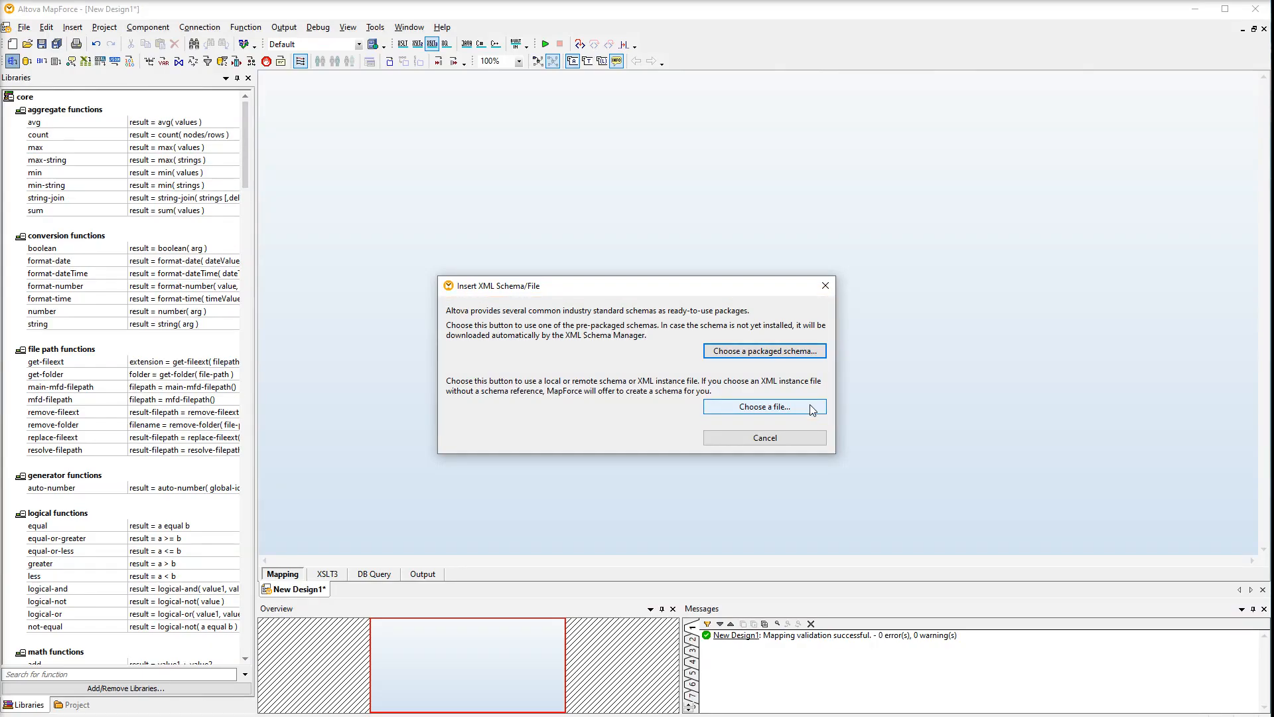
Choose to insert a local XML file, bringing Authors.xml in as the source component
click(765, 407)
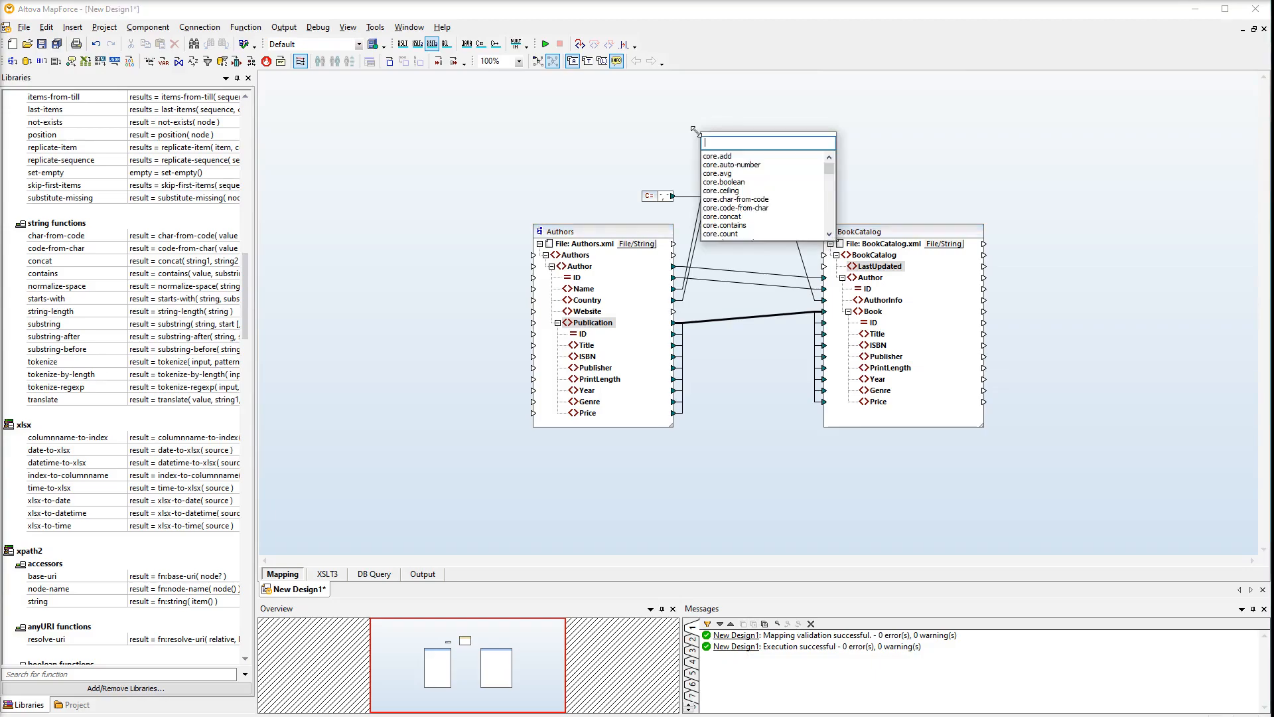
Add an xpath2.current-dateTime function (via 'cu') and start linking its result to LastUpdated
text(cu)
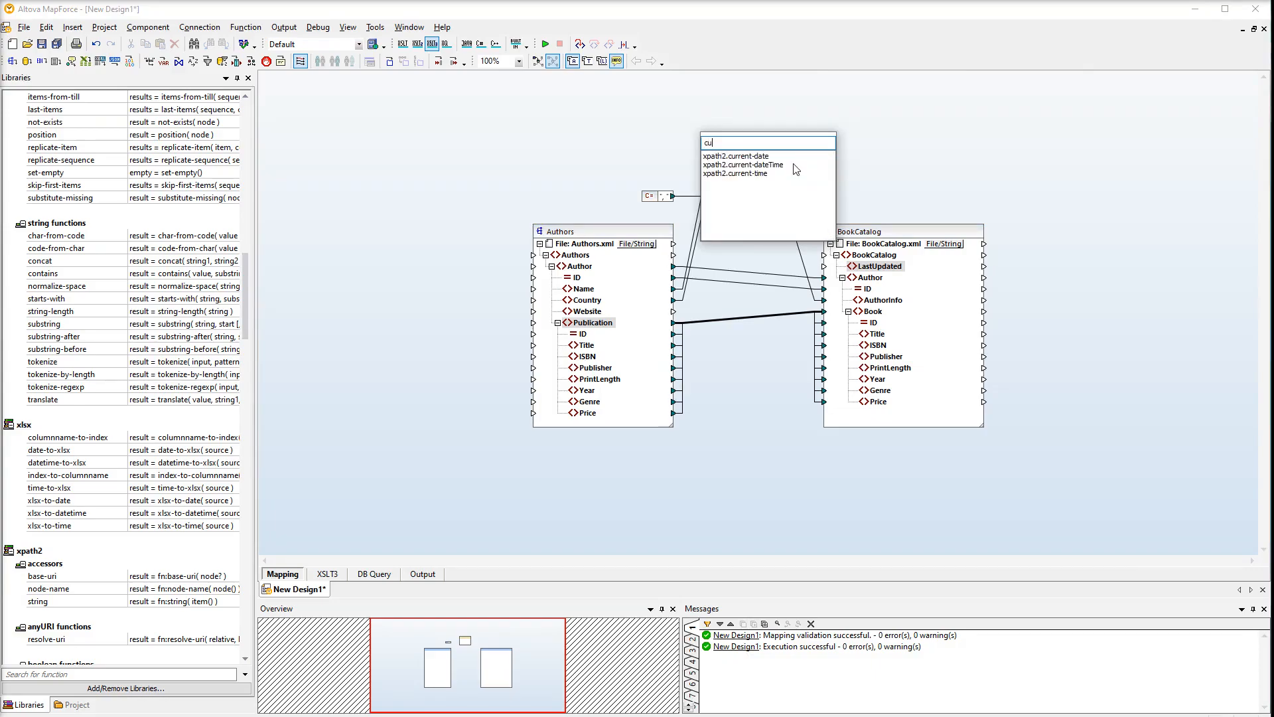
click(742, 165)
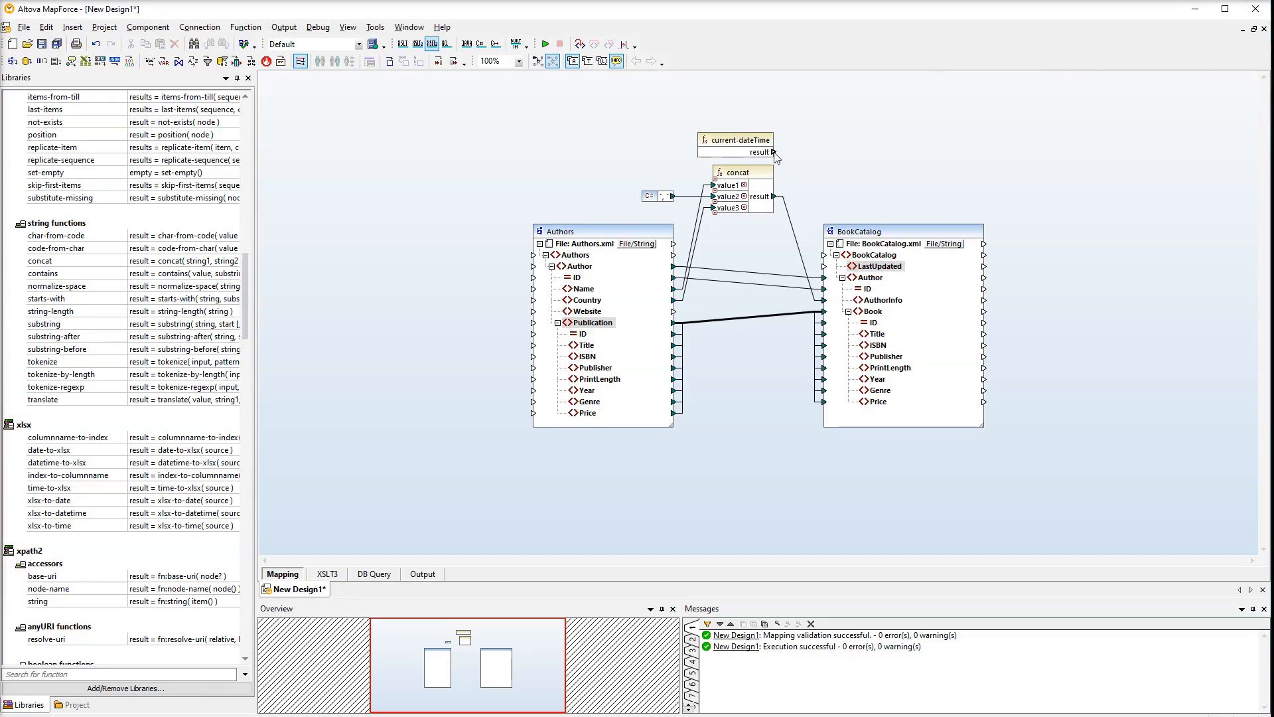
click(327, 574)
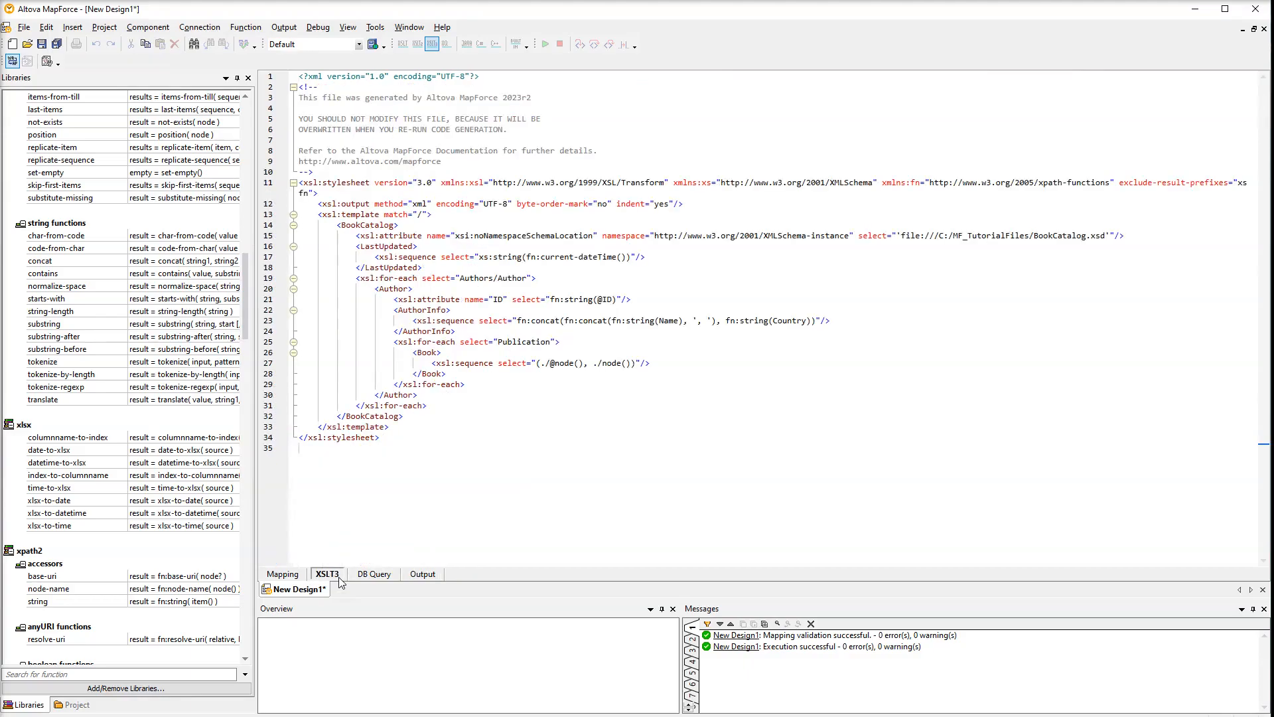
Show the generated XSLT stylesheet and head to the File menu for code generation
click(24, 26)
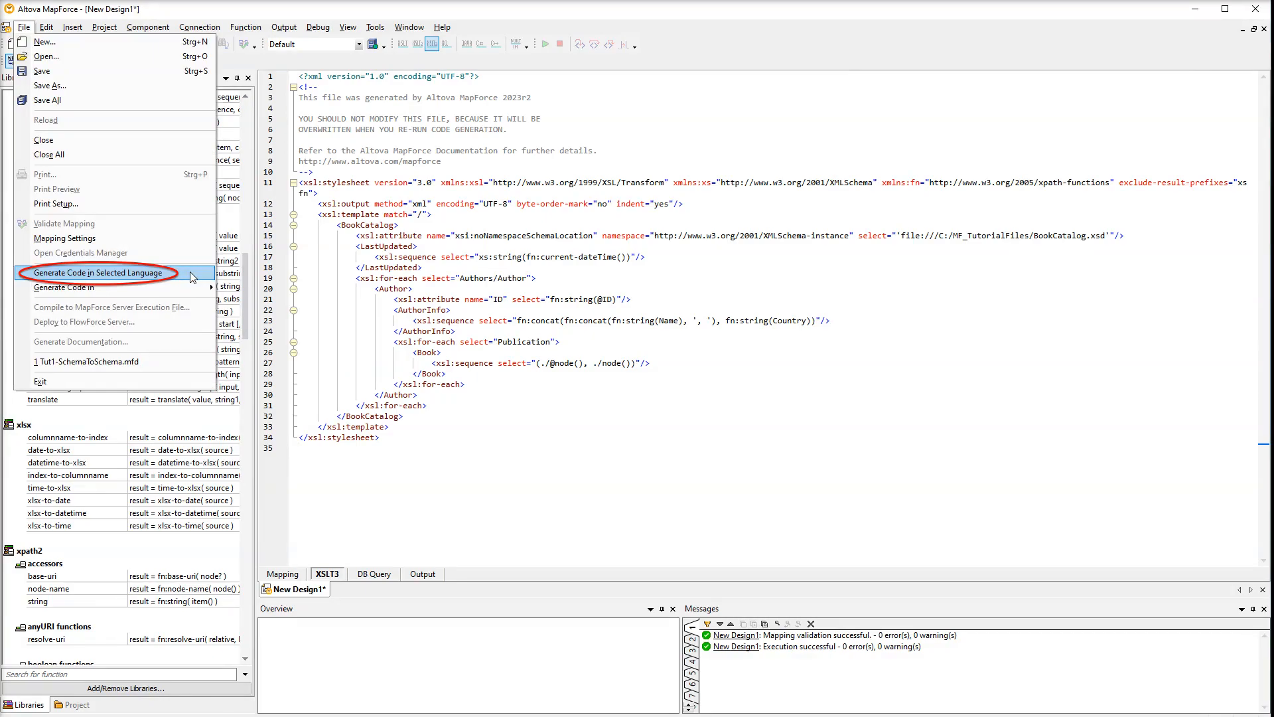